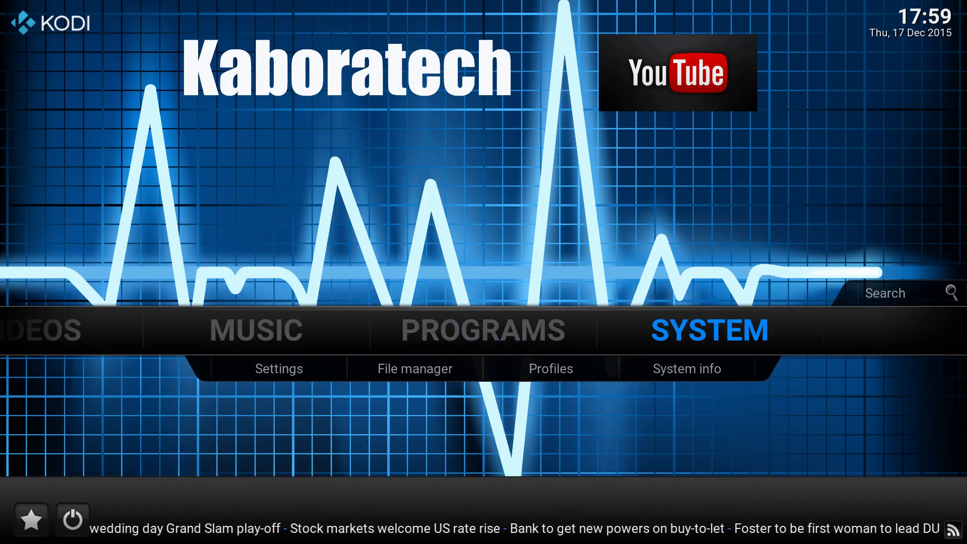
- Open Kodi's File manager from the SYSTEM section
click(414, 368)
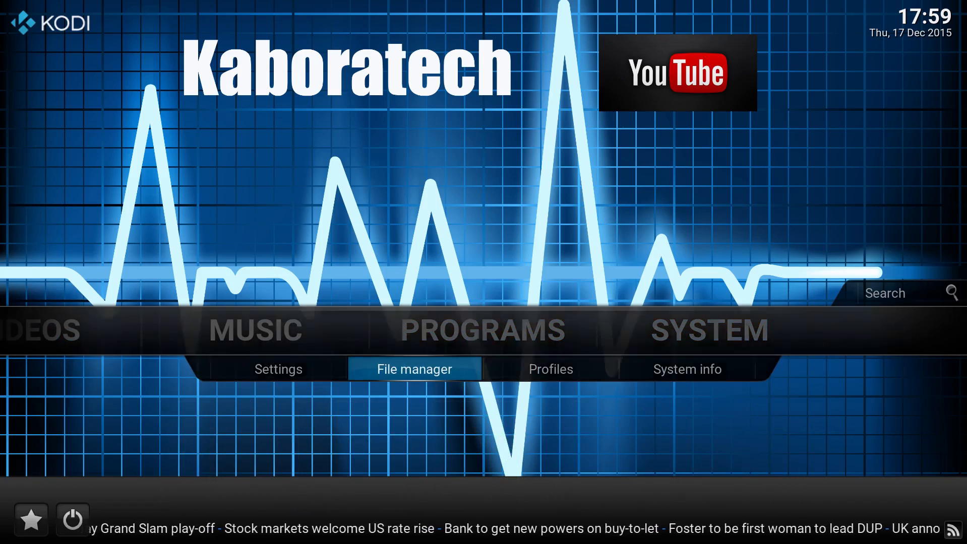
click(414, 369)
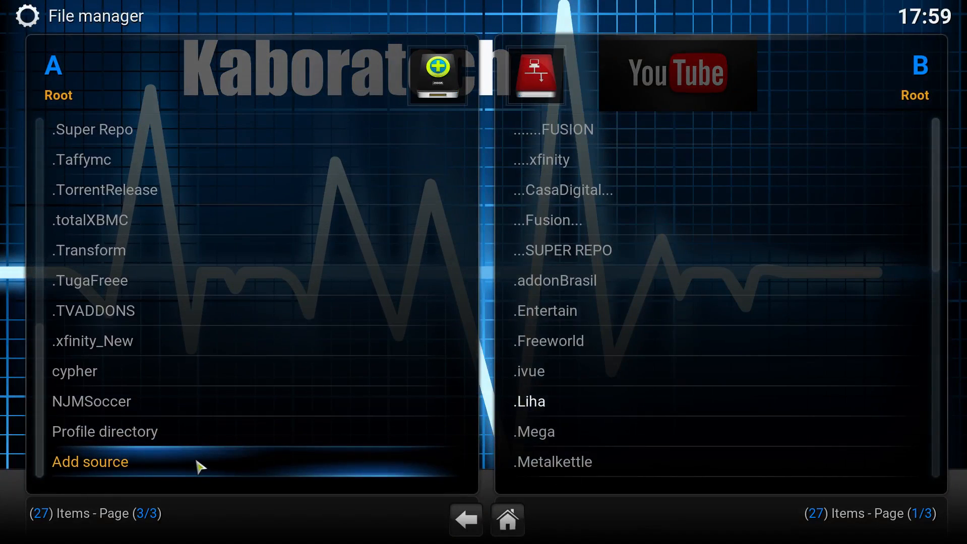
click(90, 462)
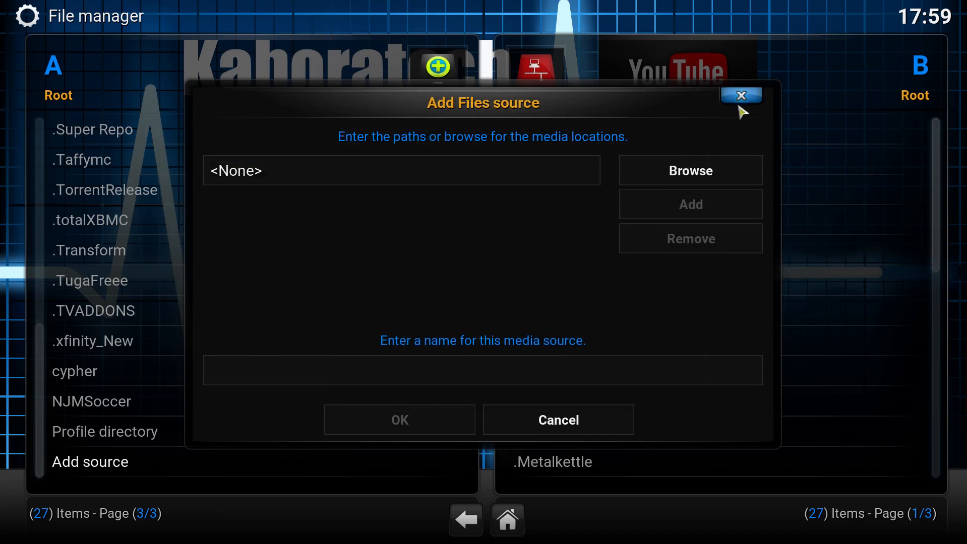
click(740, 95)
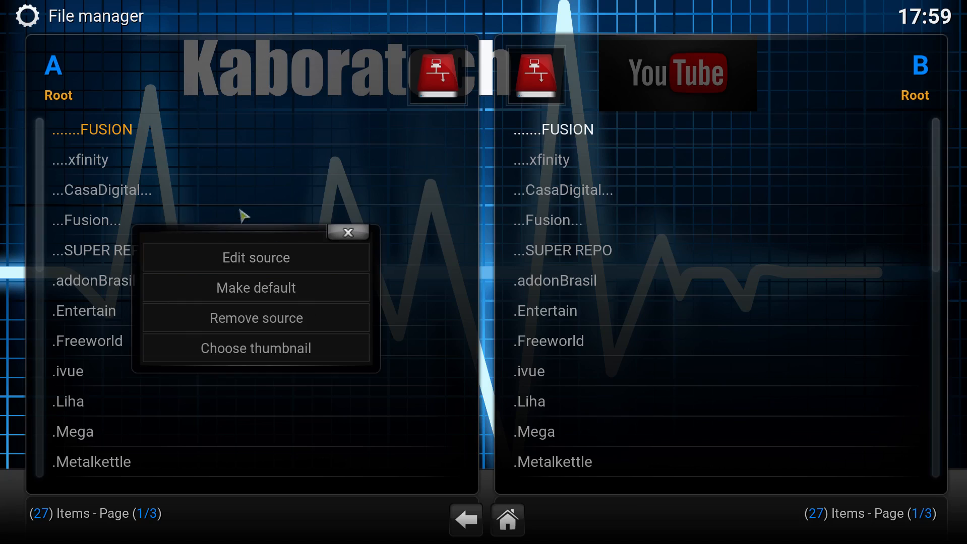
click(256, 258)
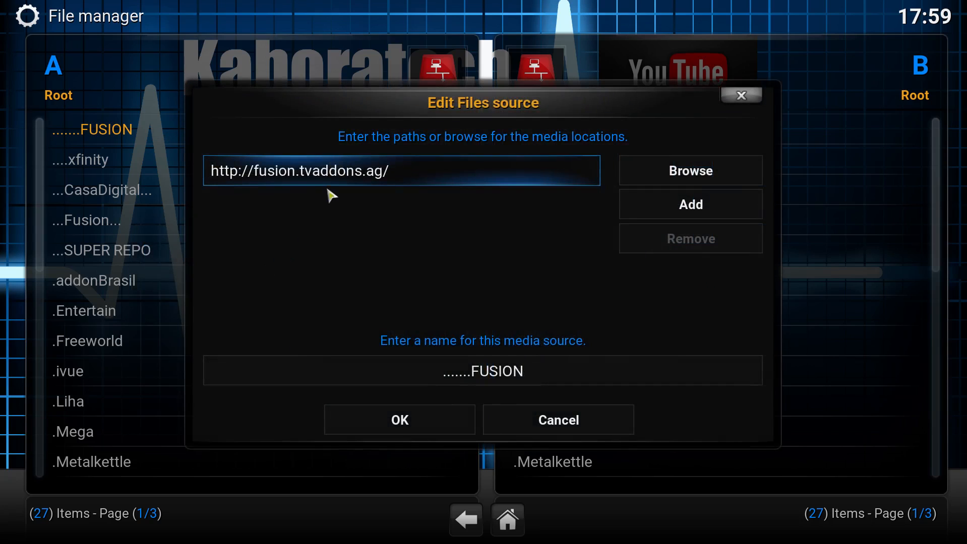
mouse_move(389, 183)
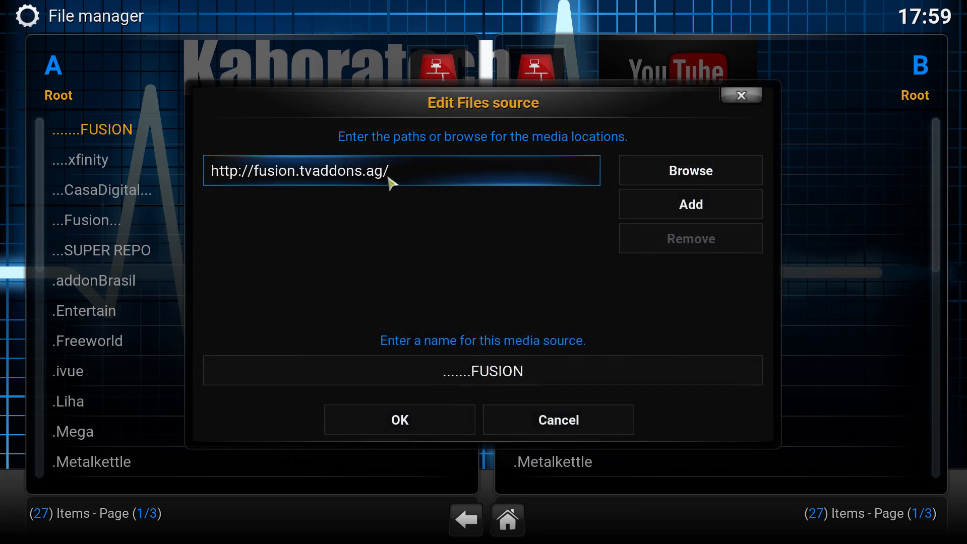
mouse_move(399, 420)
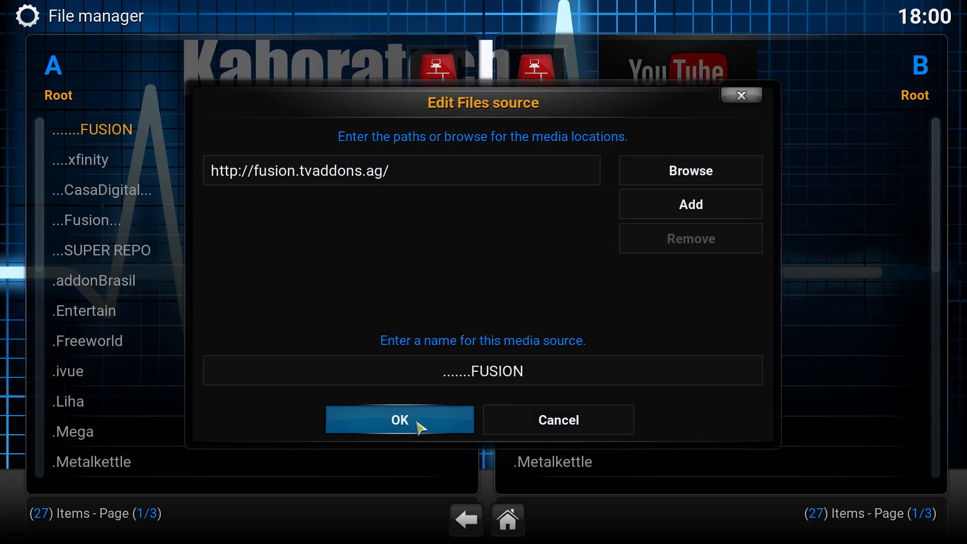
click(399, 420)
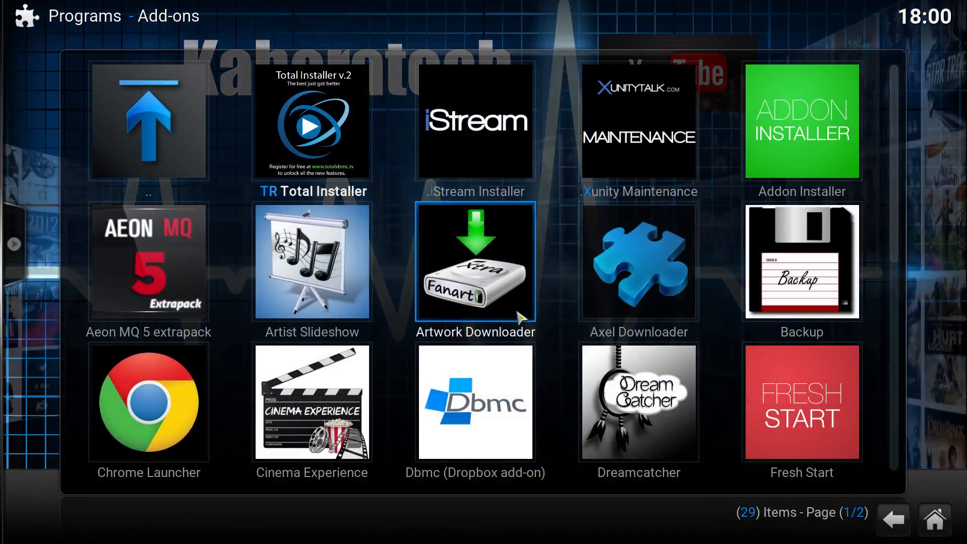
- Search Addon Installer by Addon/Author for 'easy advanced'
click(801, 120)
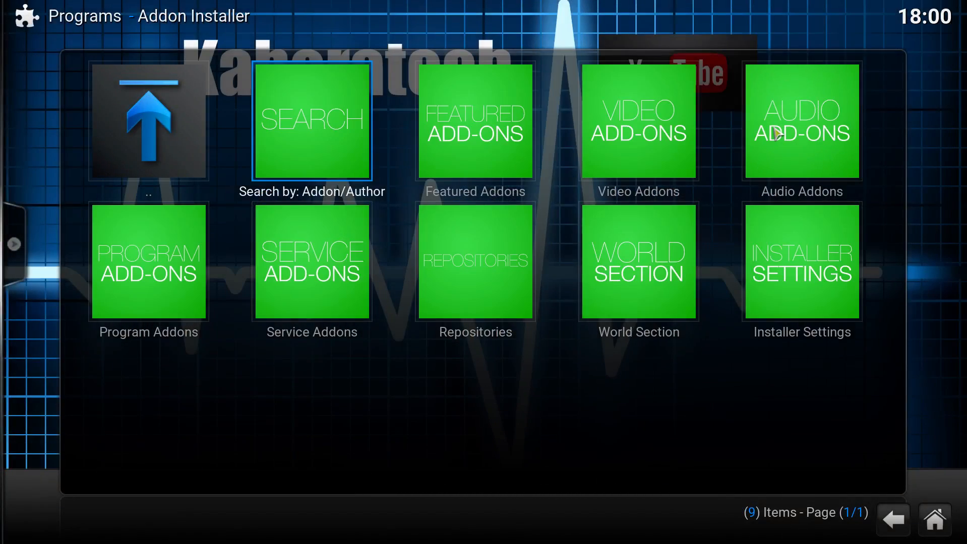
mouse_move(327, 137)
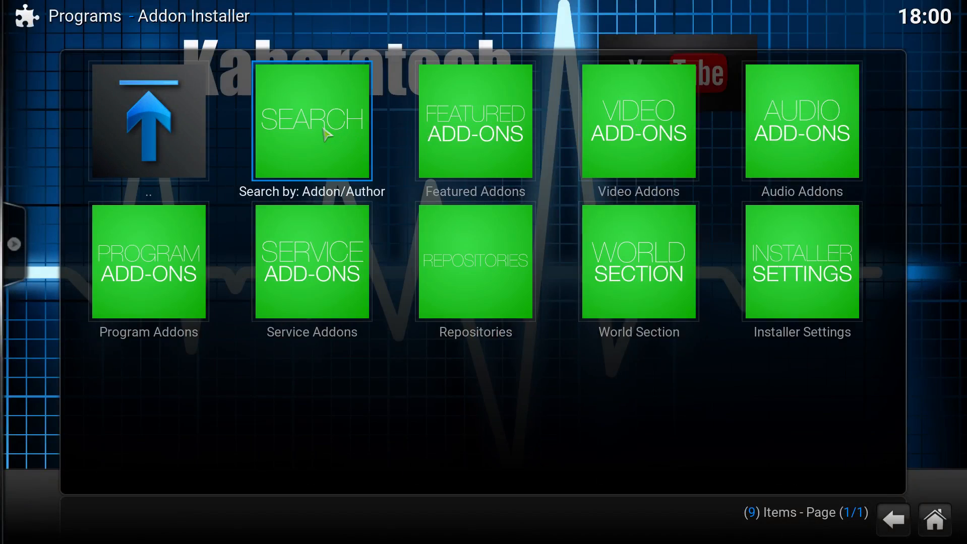
click(311, 119)
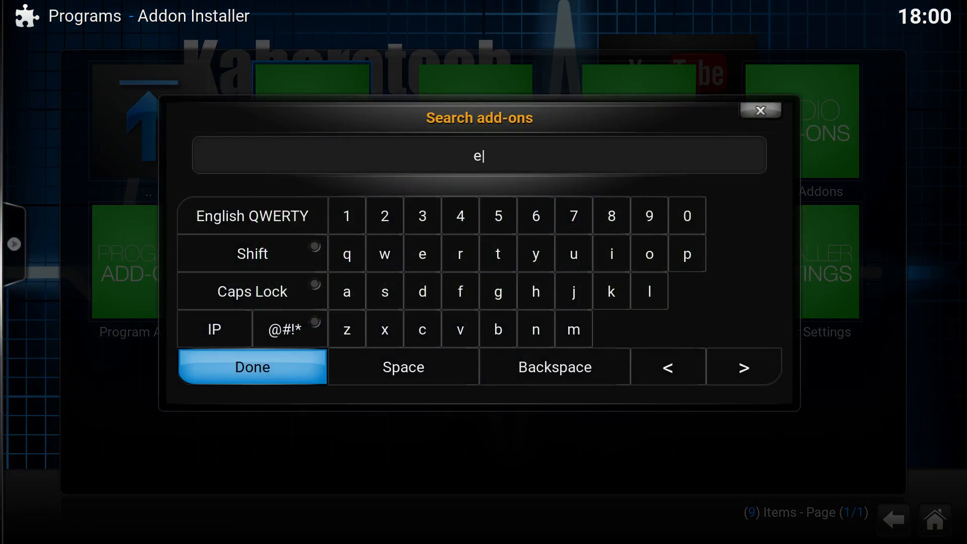
text(asy ad)
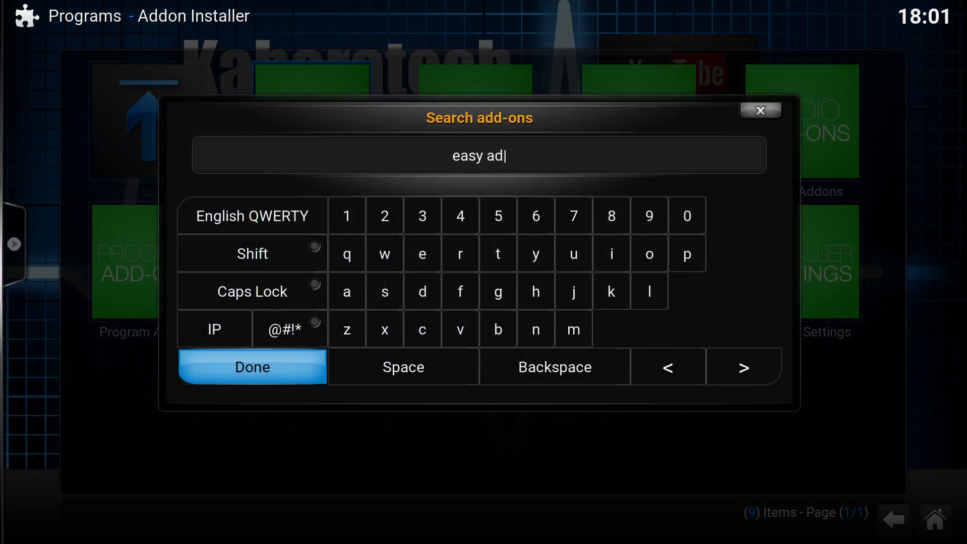
text(vanced)
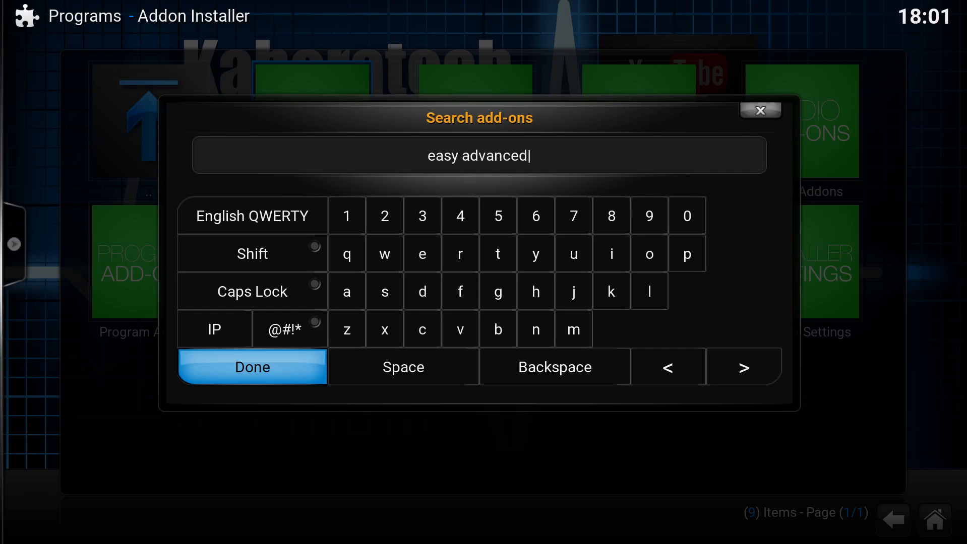
click(251, 367)
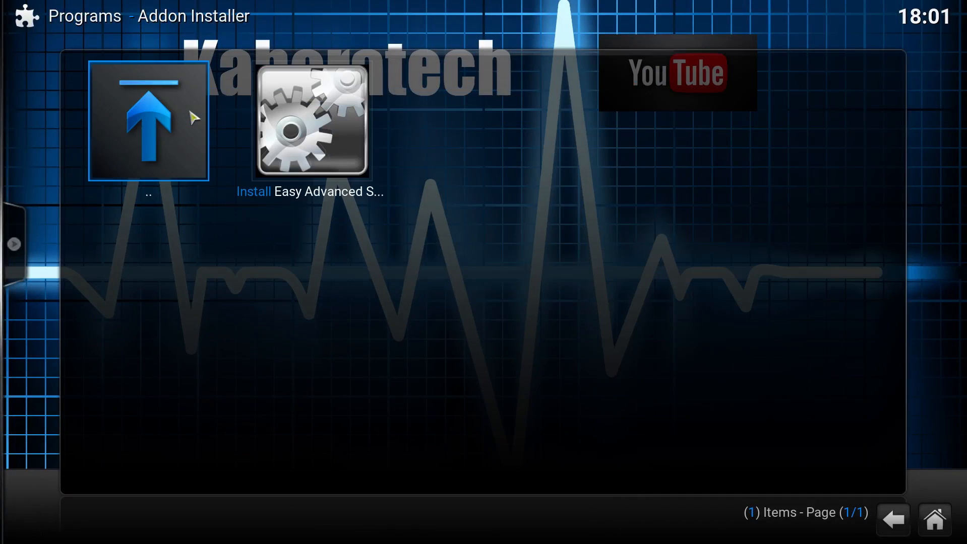
- Install the Easy Advanced Settings add-on and dismiss the success message
click(312, 121)
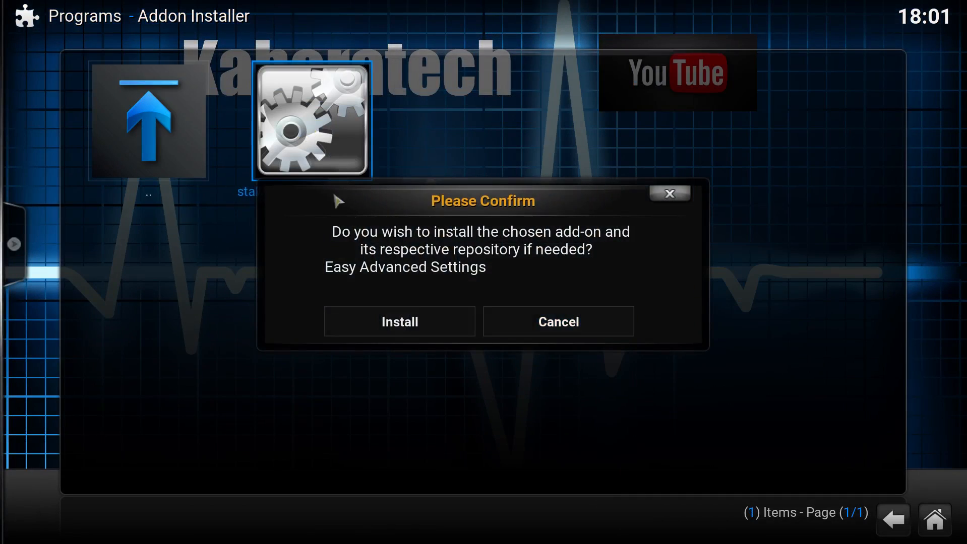
click(398, 321)
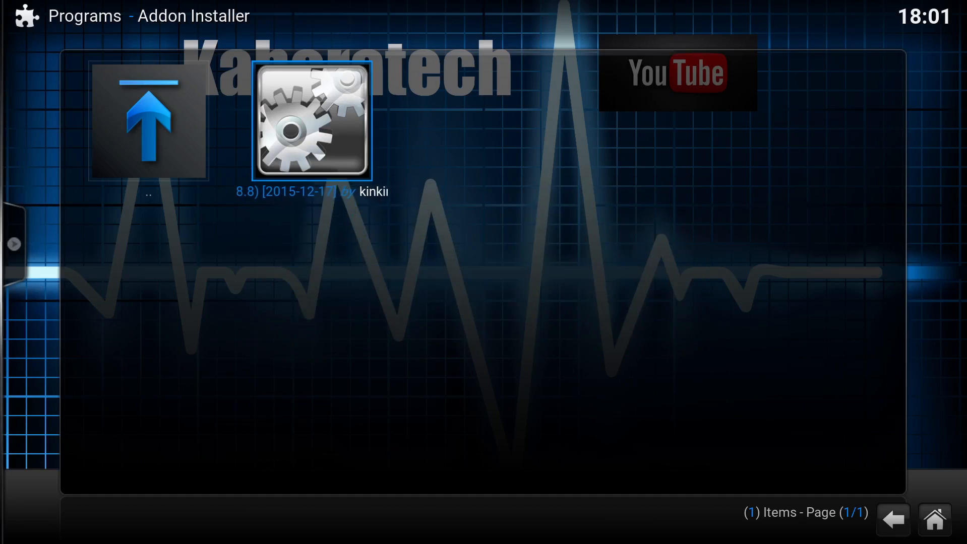
click(311, 120)
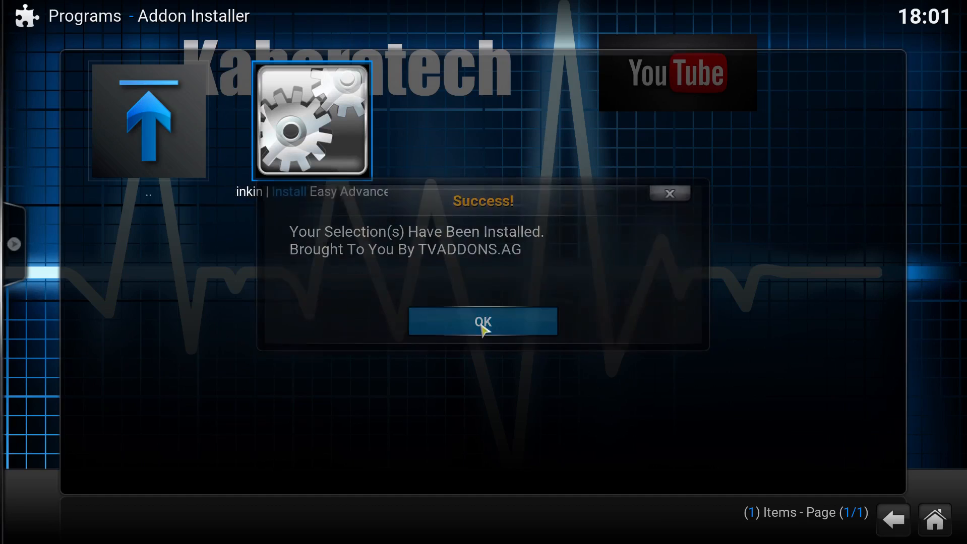
click(483, 322)
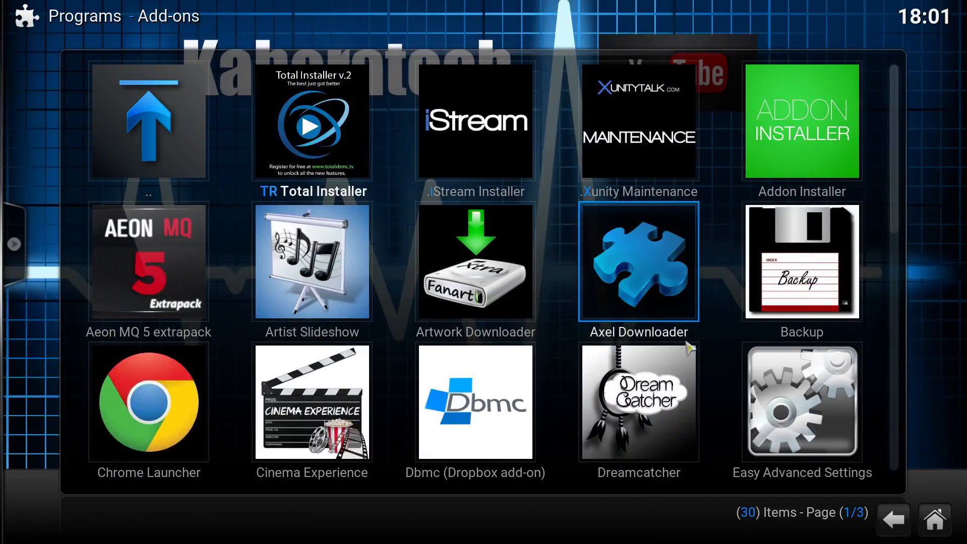
- In Easy Advanced Settings, open Network settings and start entering cachemembuffersize 419430400
click(800, 402)
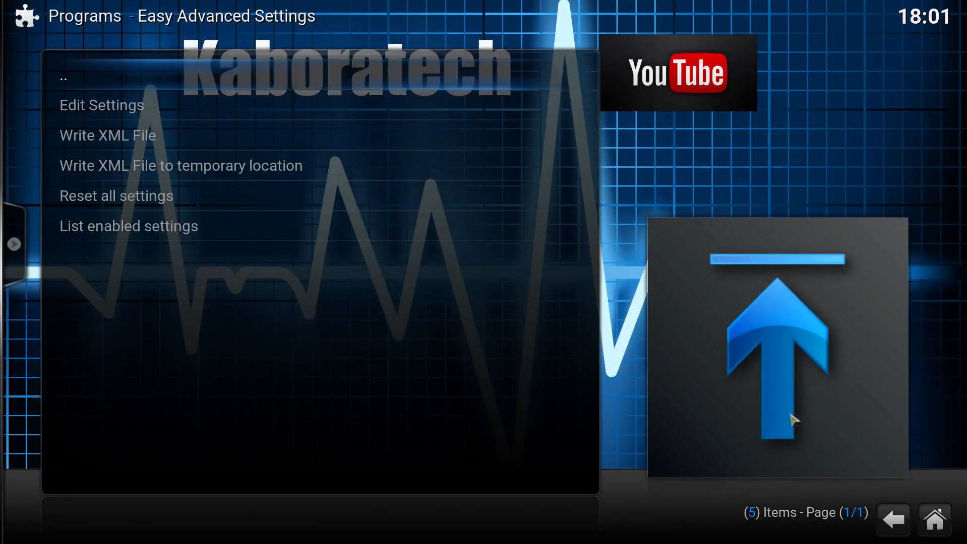
mouse_move(305, 279)
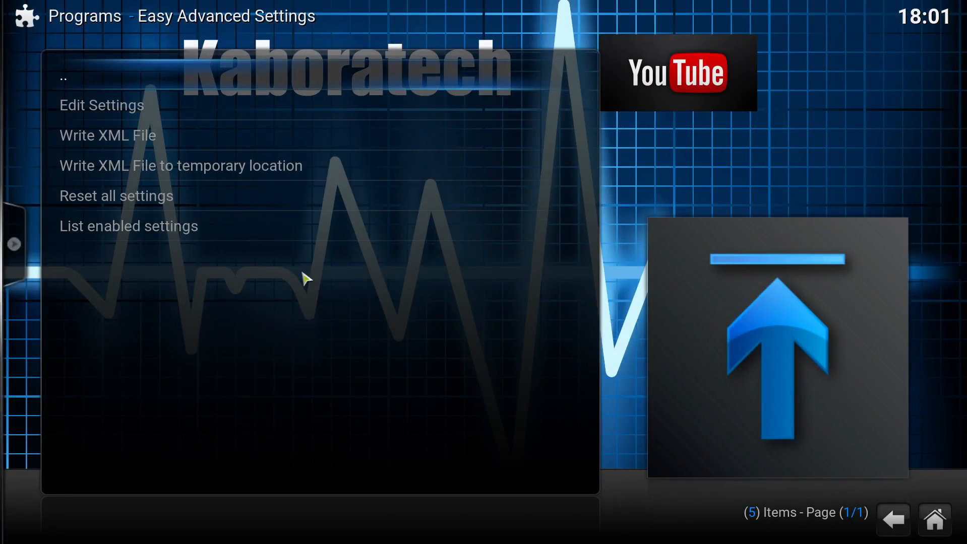
click(102, 105)
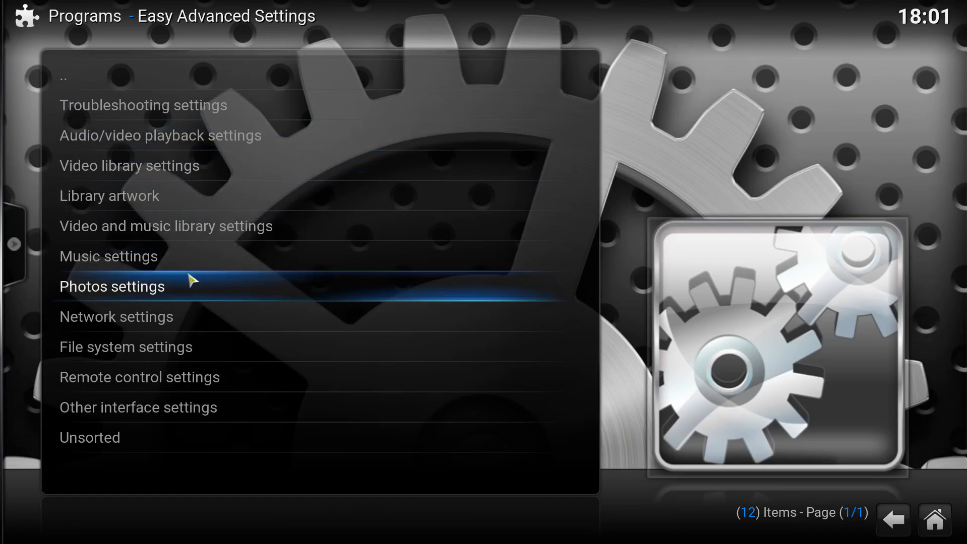
click(116, 316)
text(41)
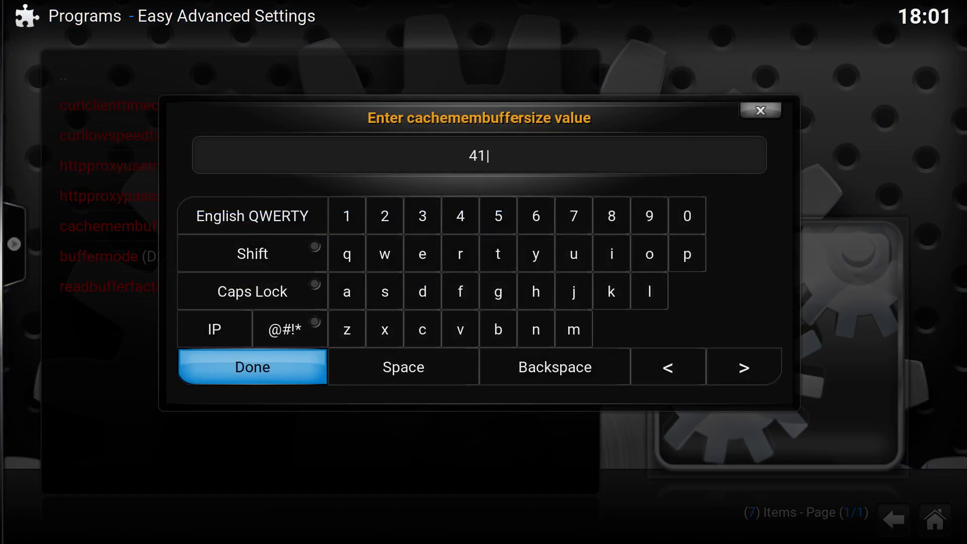
text(9430400)
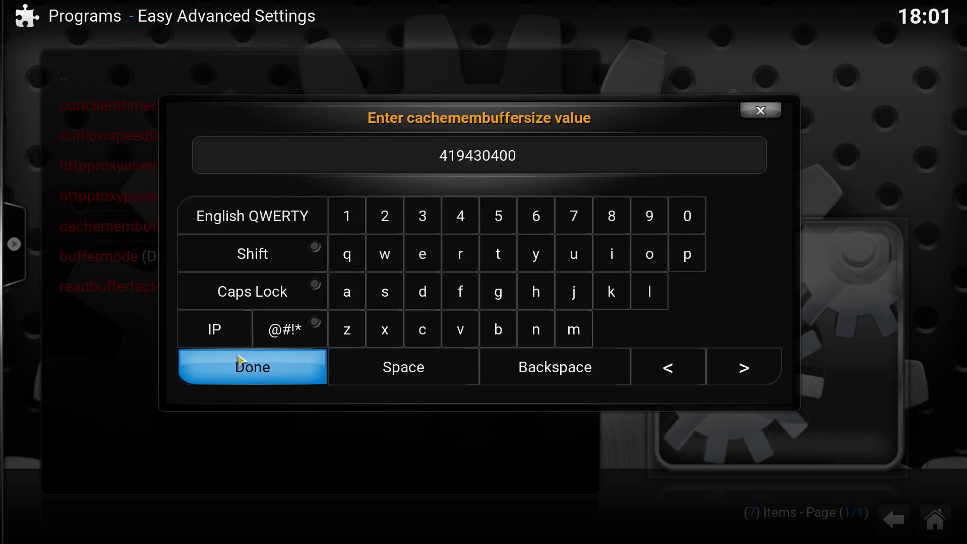
- Confirm 419430400 as the cachemembuffersize value
click(251, 367)
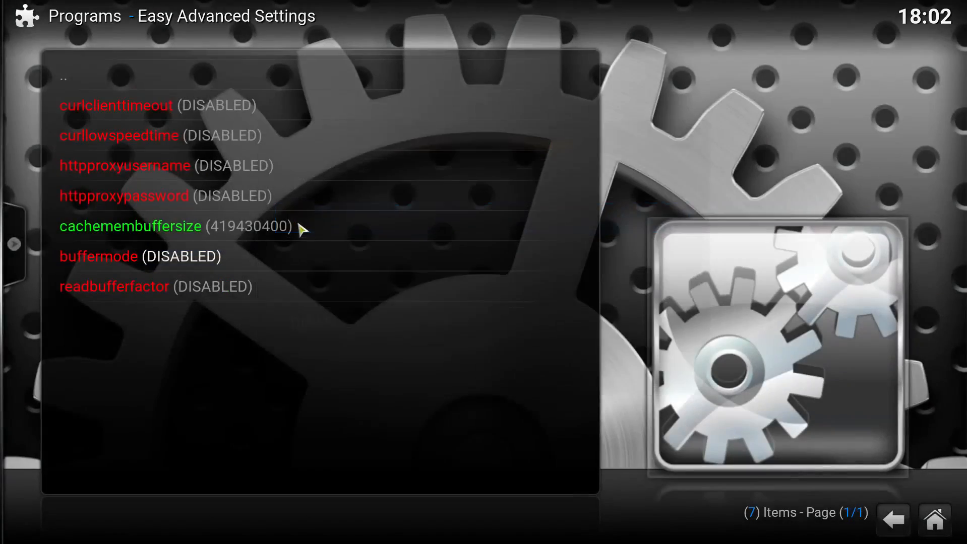
- Set readbufferfactor to 4.0 and return to the add-on's main menu
click(99, 256)
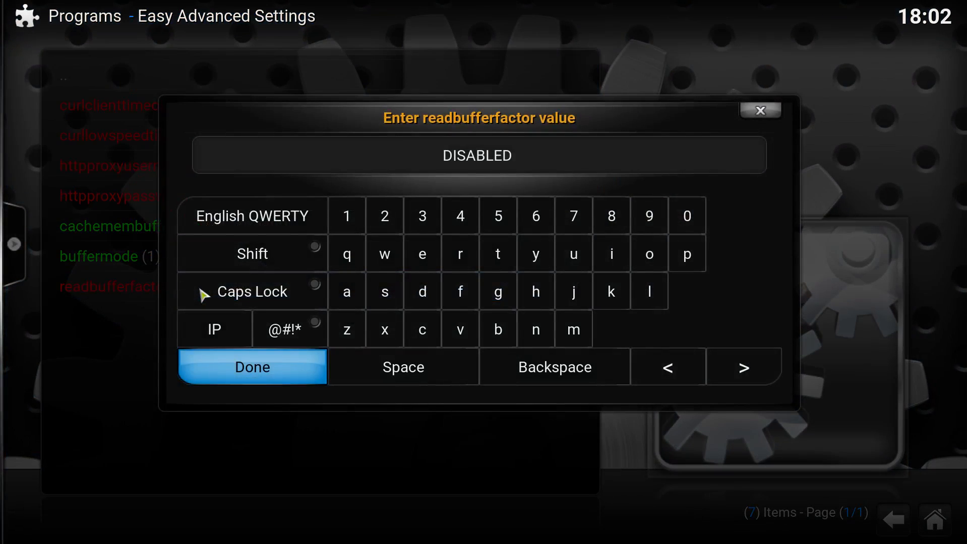
click(553, 367)
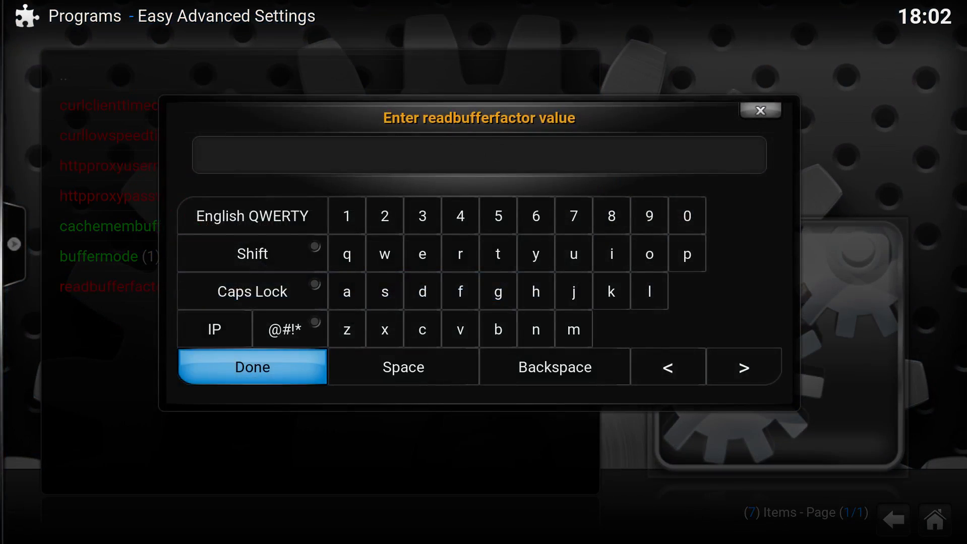
text(4.0)
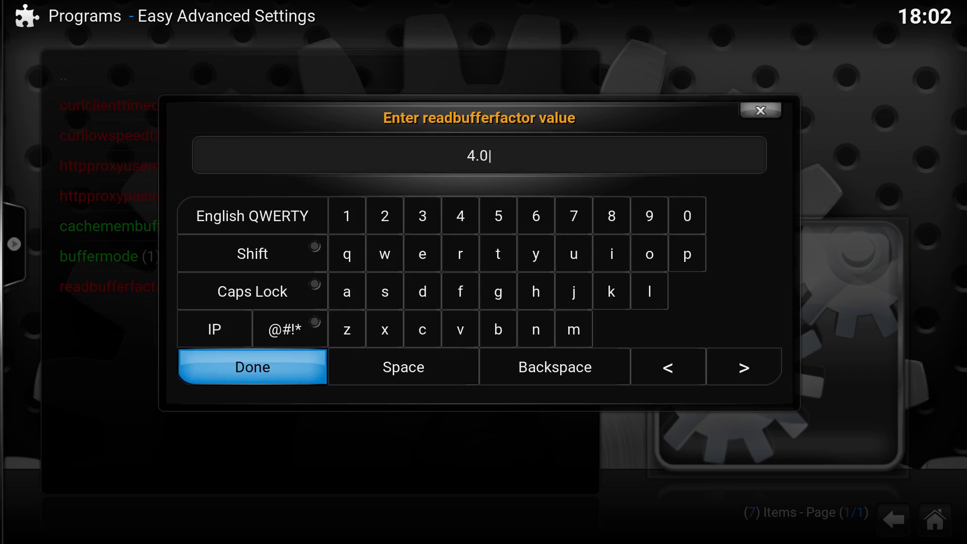
click(251, 367)
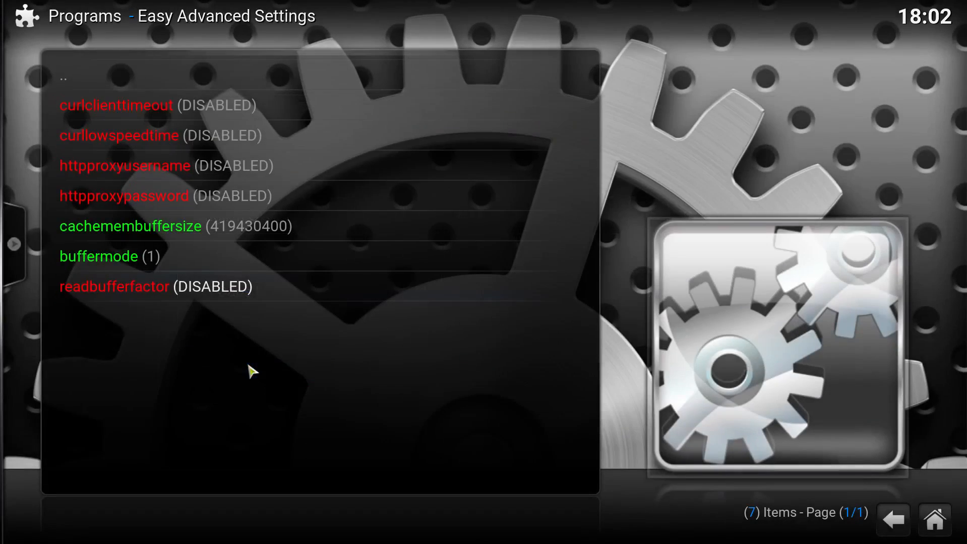
click(114, 286)
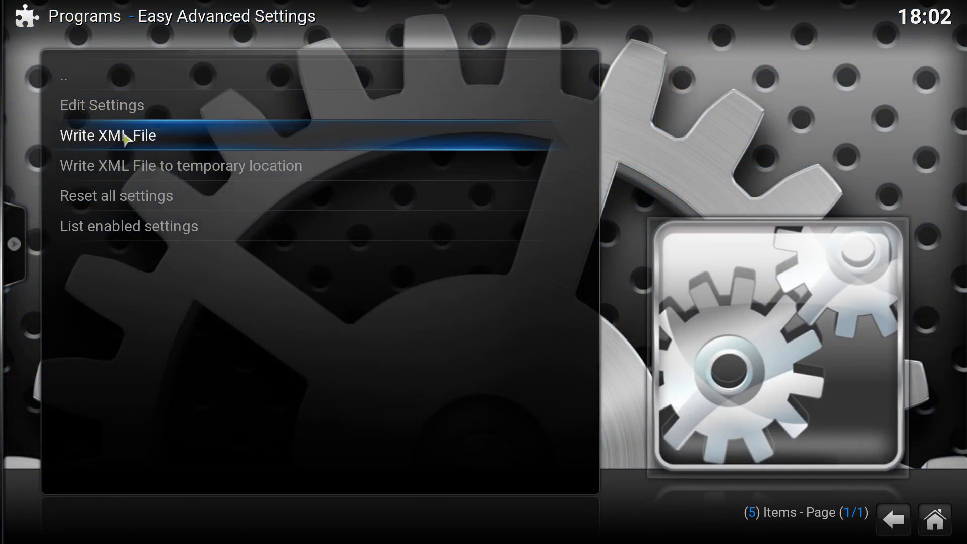
- Write the advancedsettings.xml file from the enabled cache settings
click(107, 135)
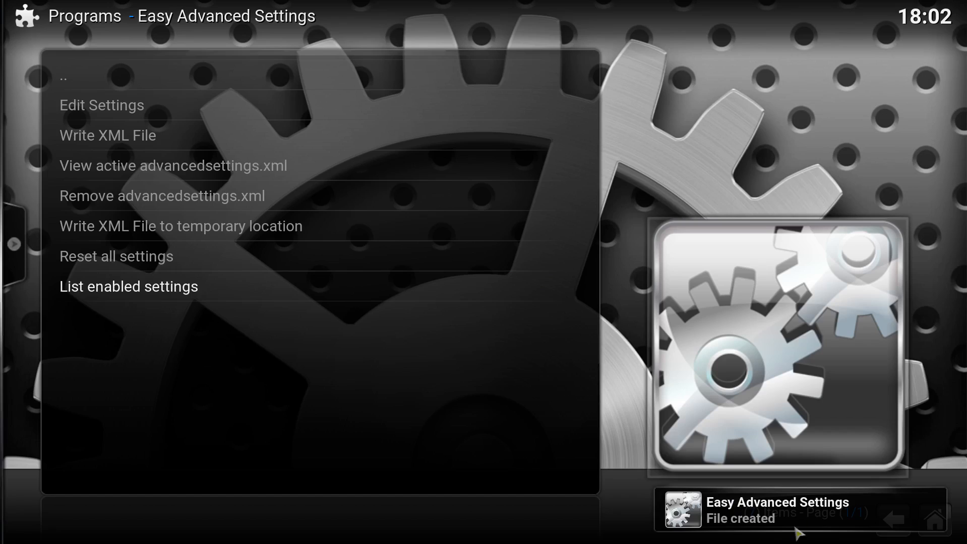
mouse_move(784, 483)
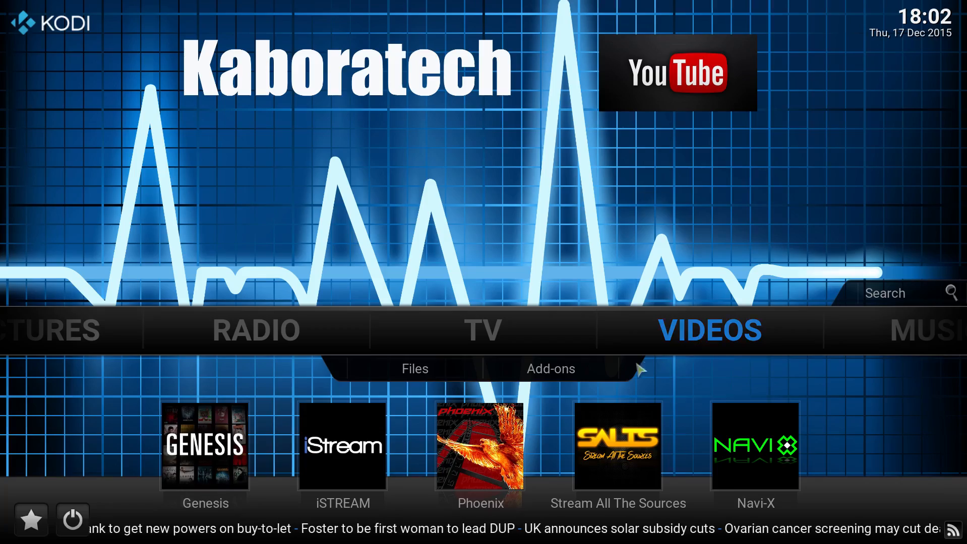
- Open the Phoenix add-on's Downloads section and load the 2015 HD category
click(481, 447)
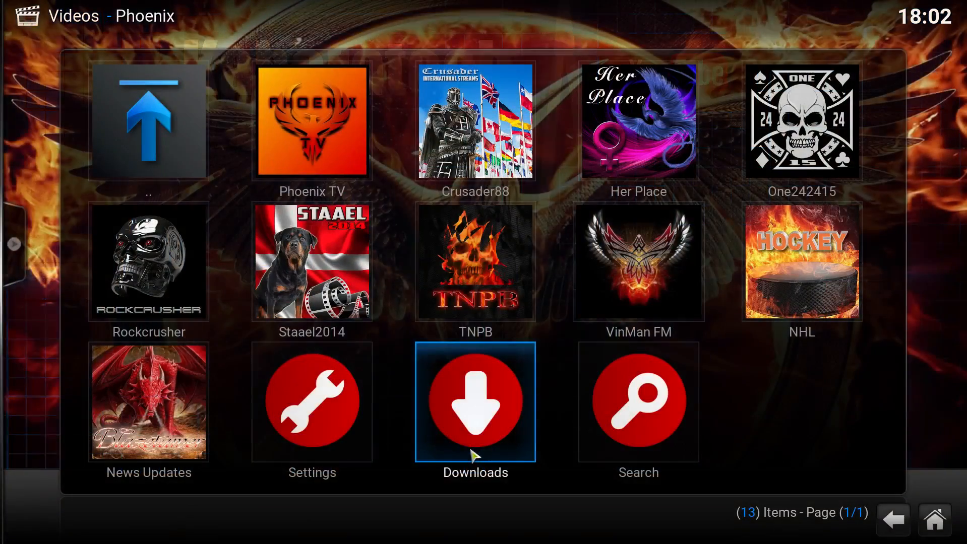
click(474, 402)
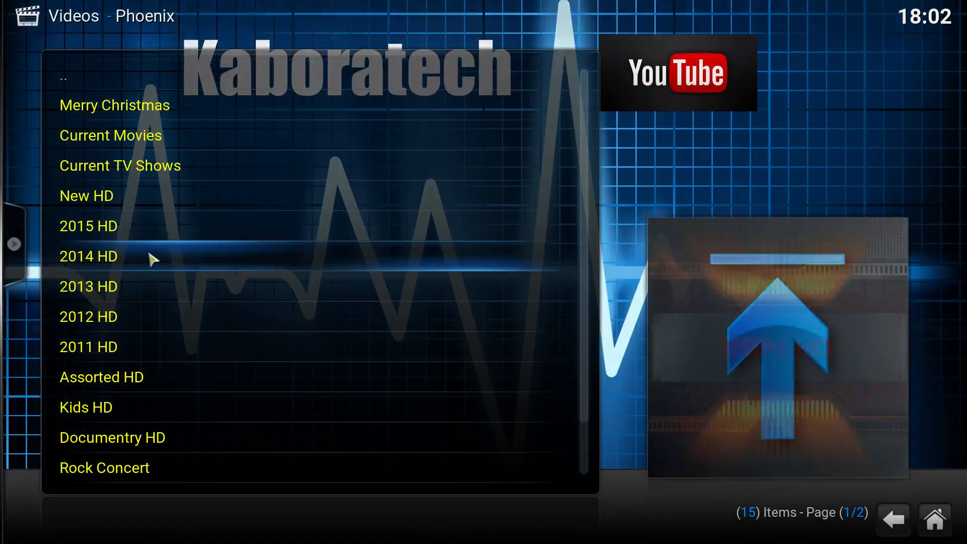
click(88, 226)
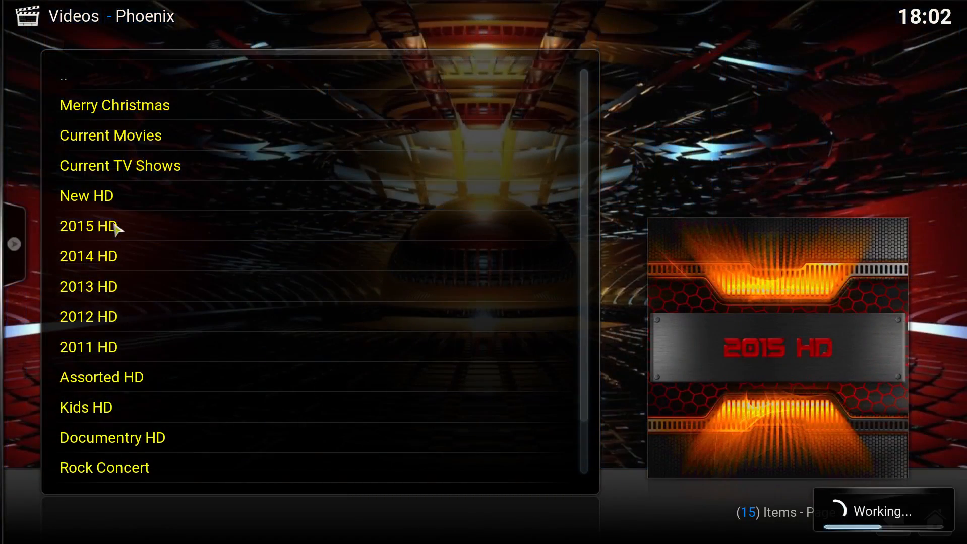